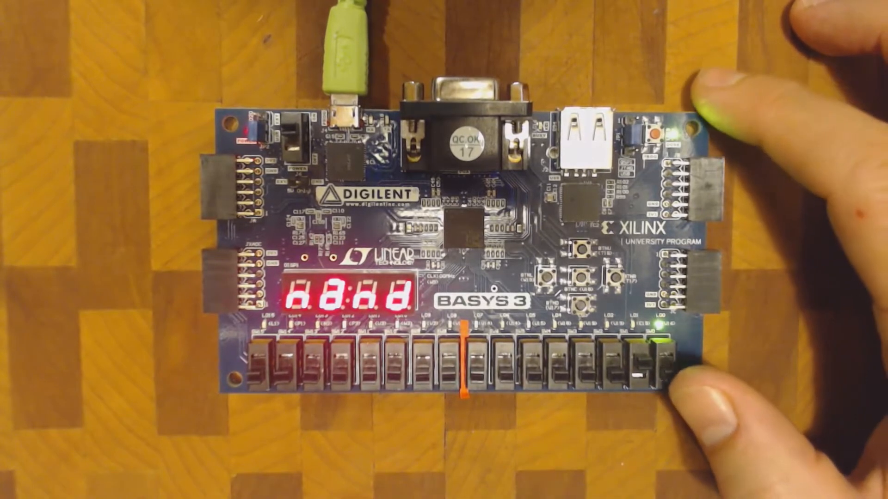
{"action": "left_click", "coordinate": [656, 362]}
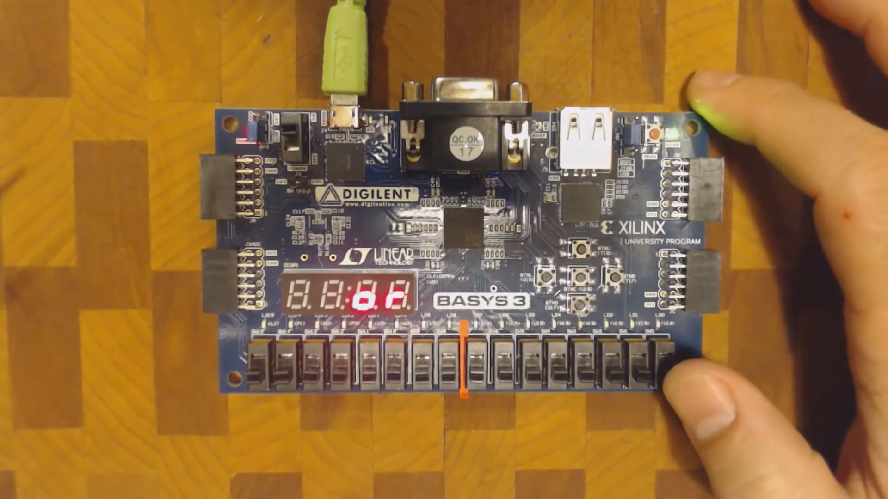
{"action": "left_click", "coordinate": [656, 359]}
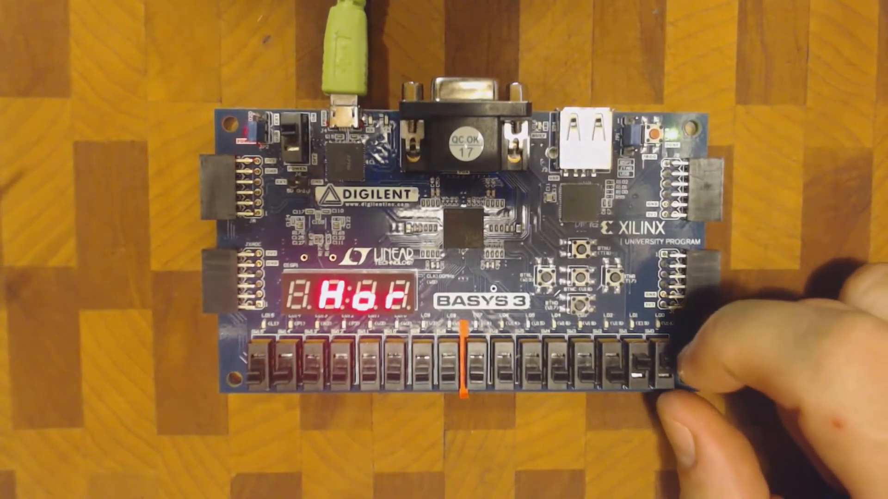
{"action": "left_click", "coordinate": [656, 362]}
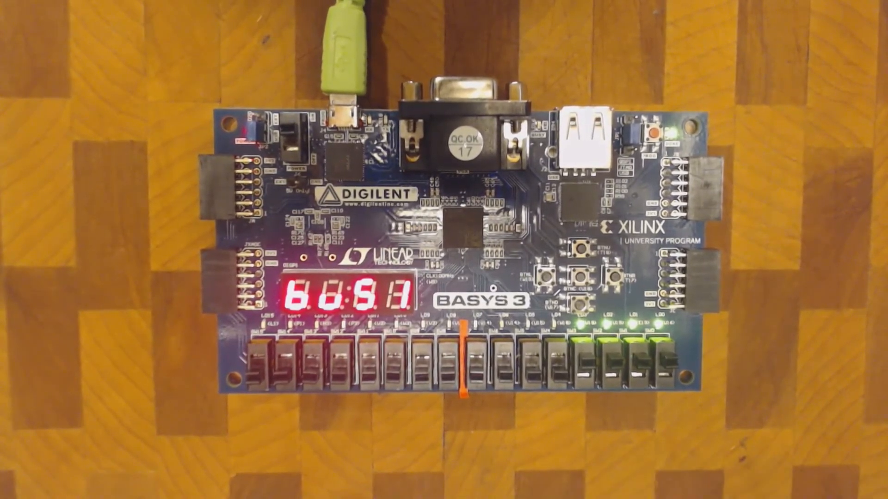
{"action": "left_click", "coordinate": [465, 368]}
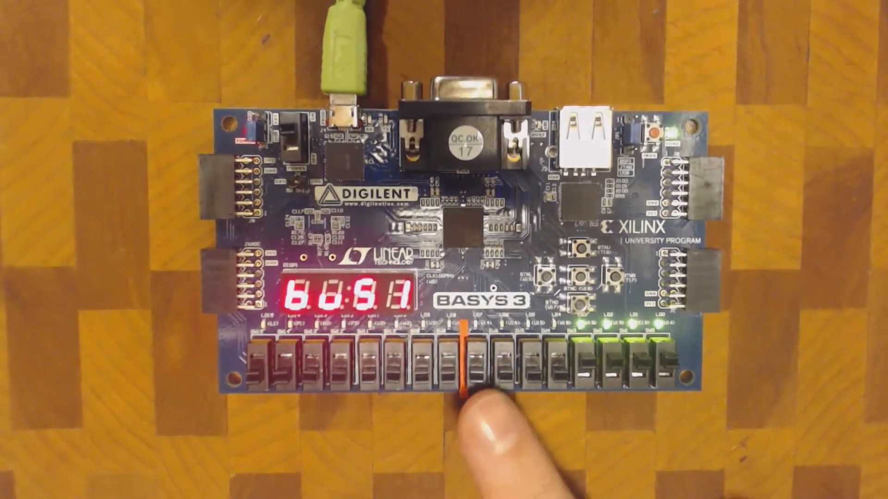